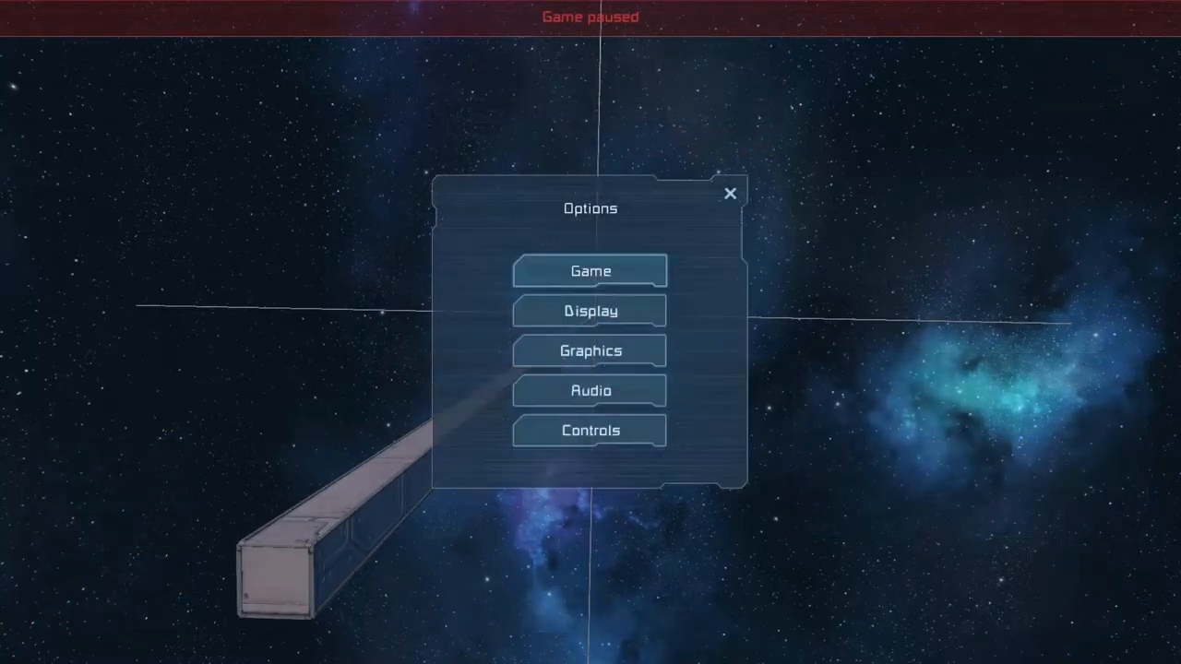
View the Blueprints screen with its workshop-load error, then bring up the delete-object confirmation.
left_click(590, 350)
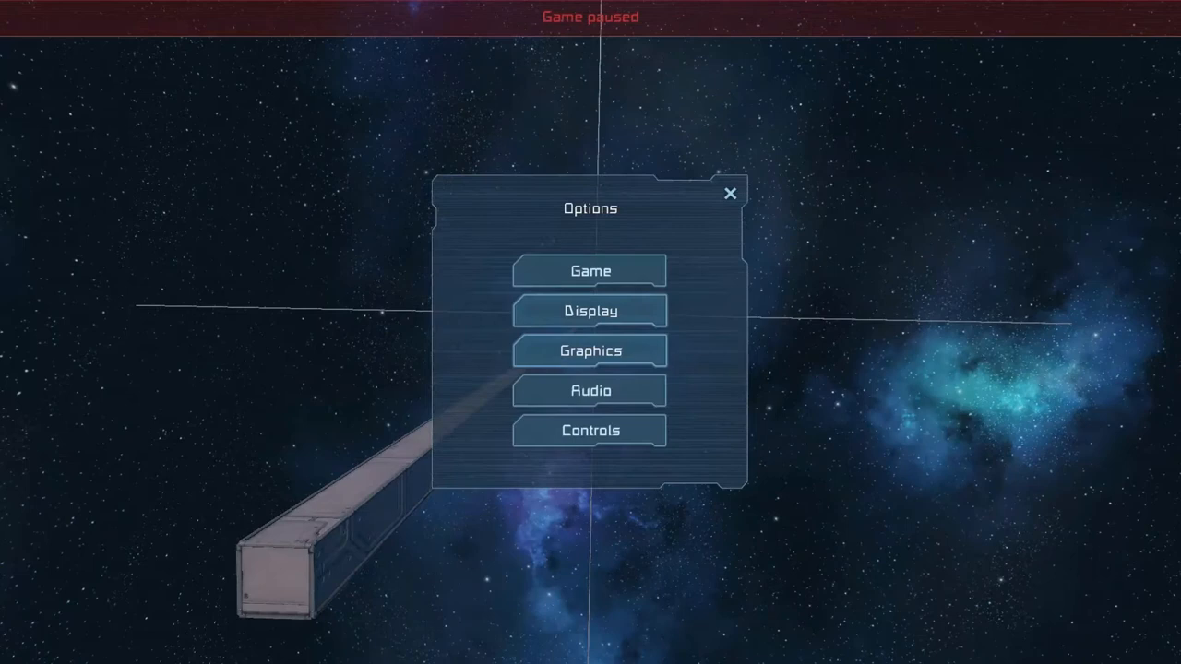
left_click(590, 311)
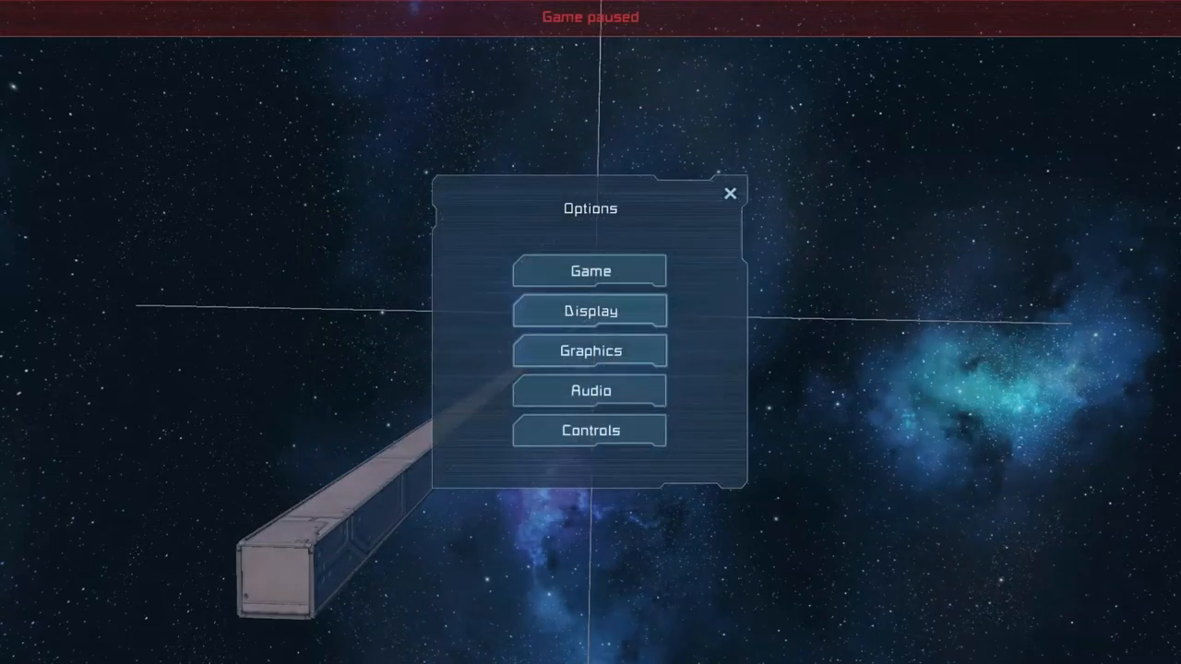
left_click(590, 270)
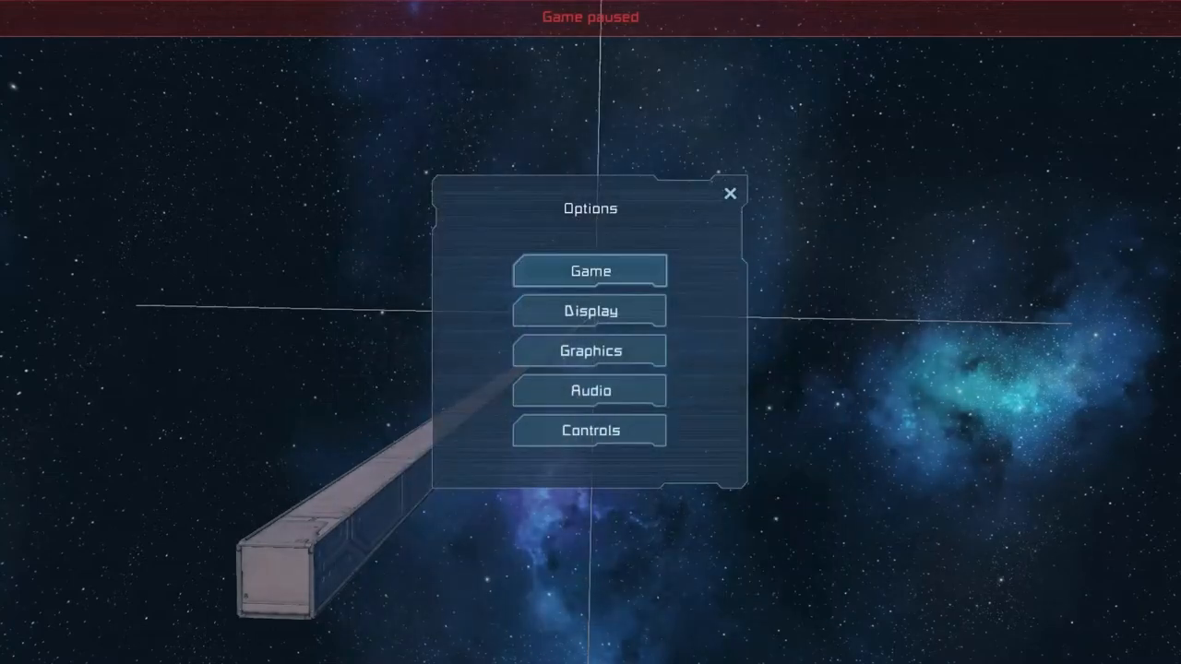
left_click(730, 194)
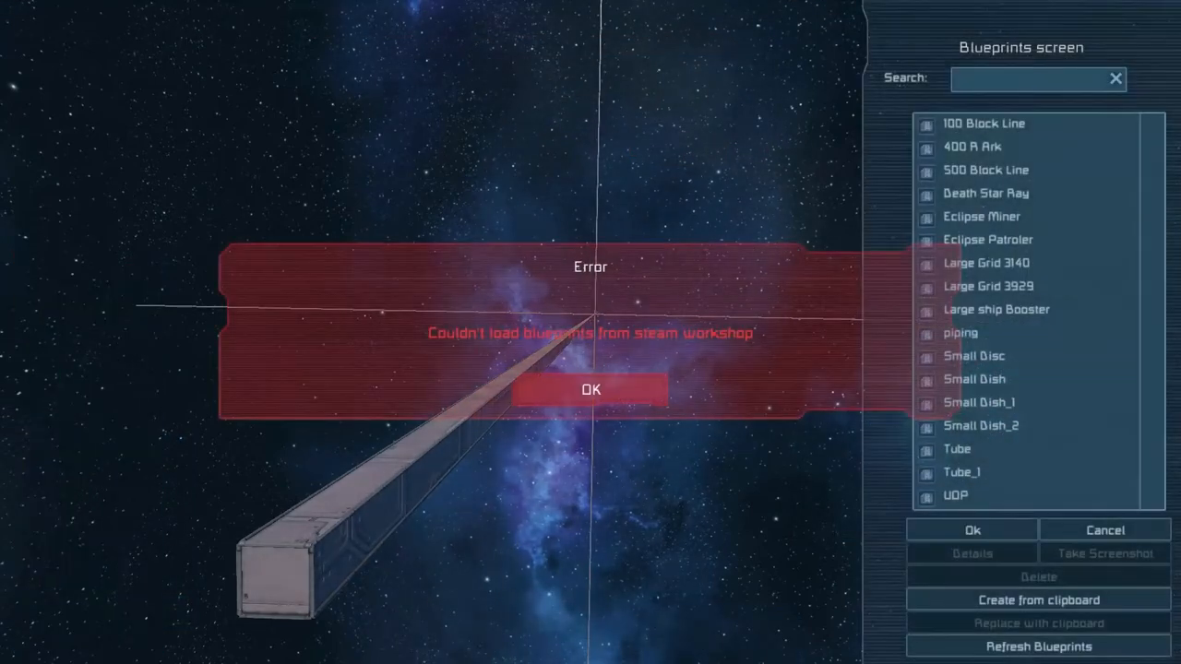
left_click(591, 389)
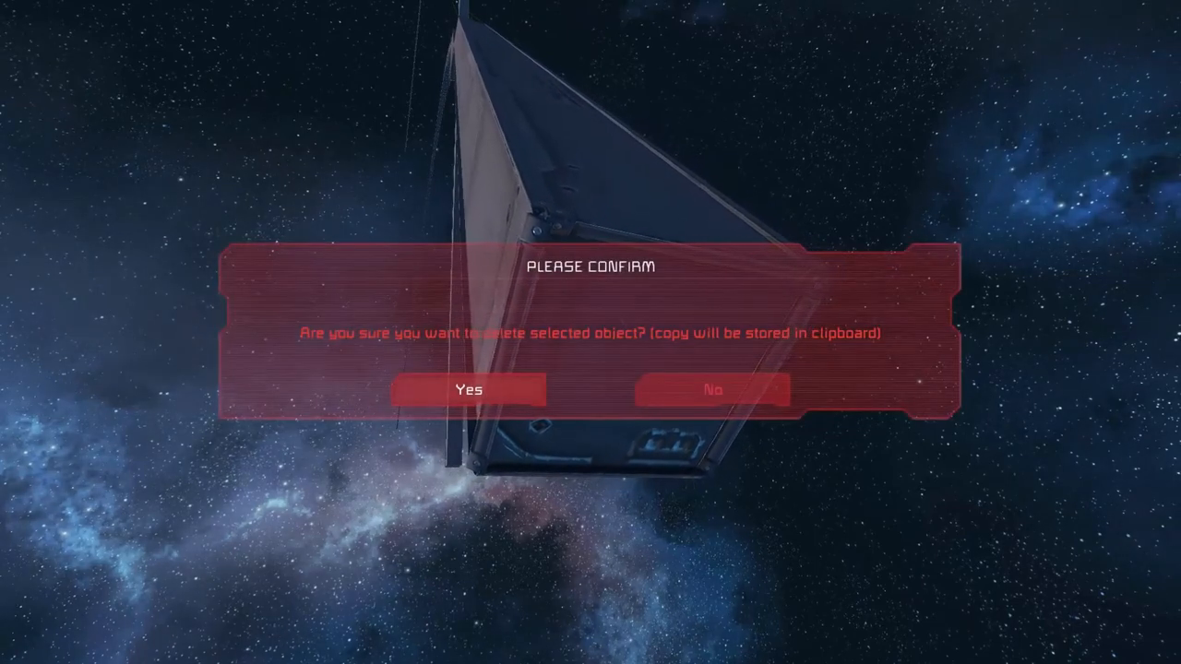
Confirm deleting the wedge-shaped structure, leaving only the long beam in space.
left_click(468, 389)
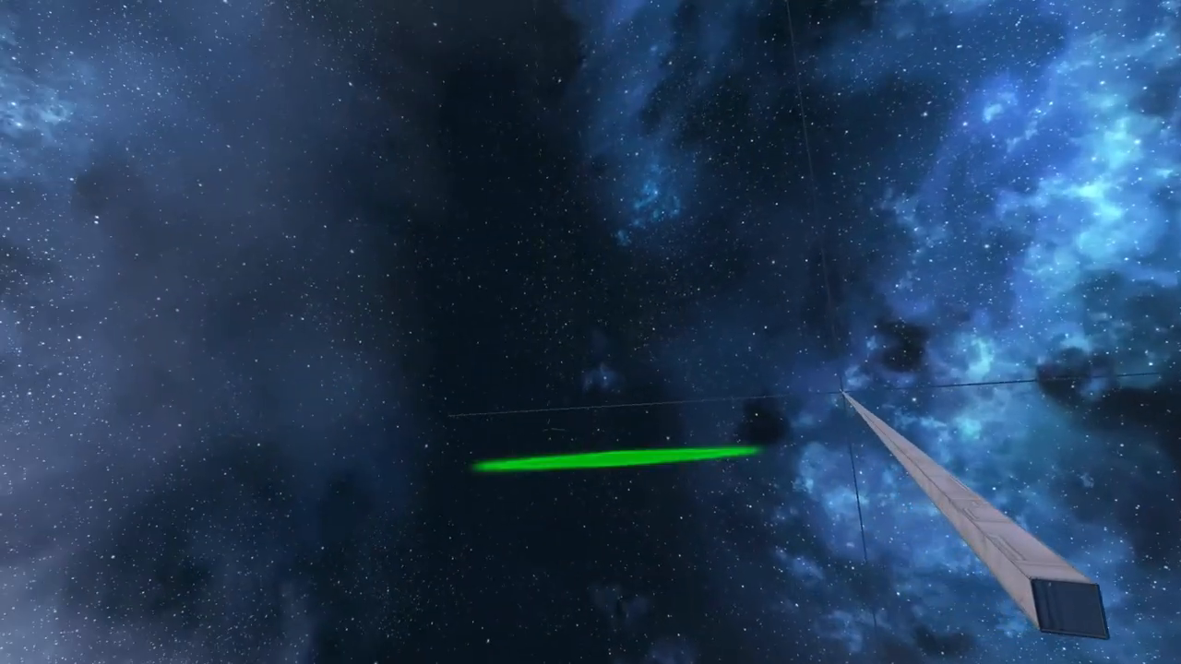